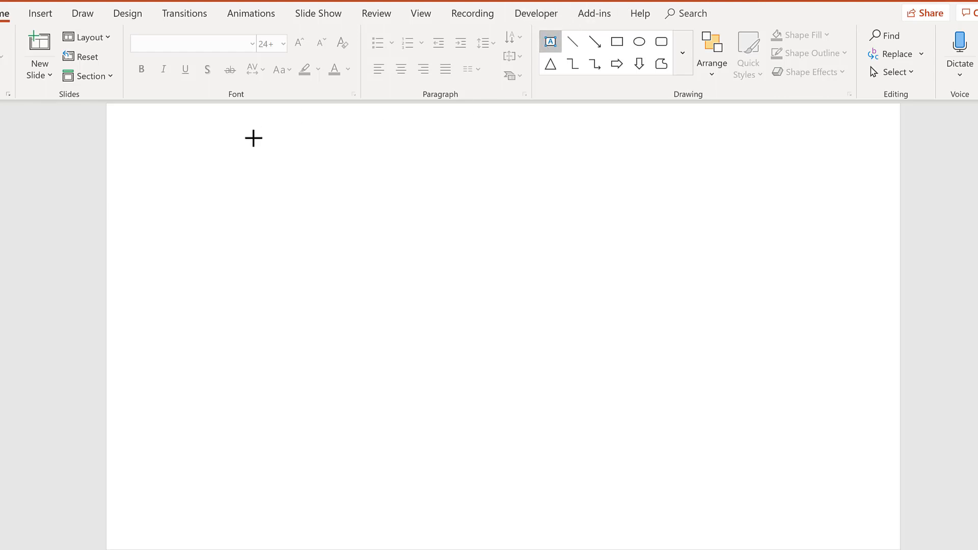
# Step: Add a text box reading '35%' at font size 200 in Arial Black
pyautogui.moveTo(248, 132); pyautogui.dragTo(543, 254)
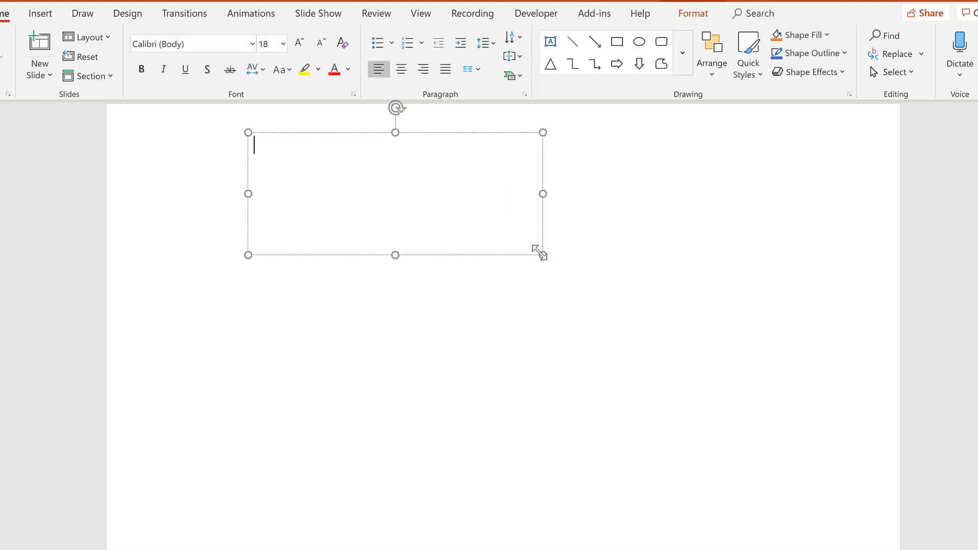
pyautogui.write('35')
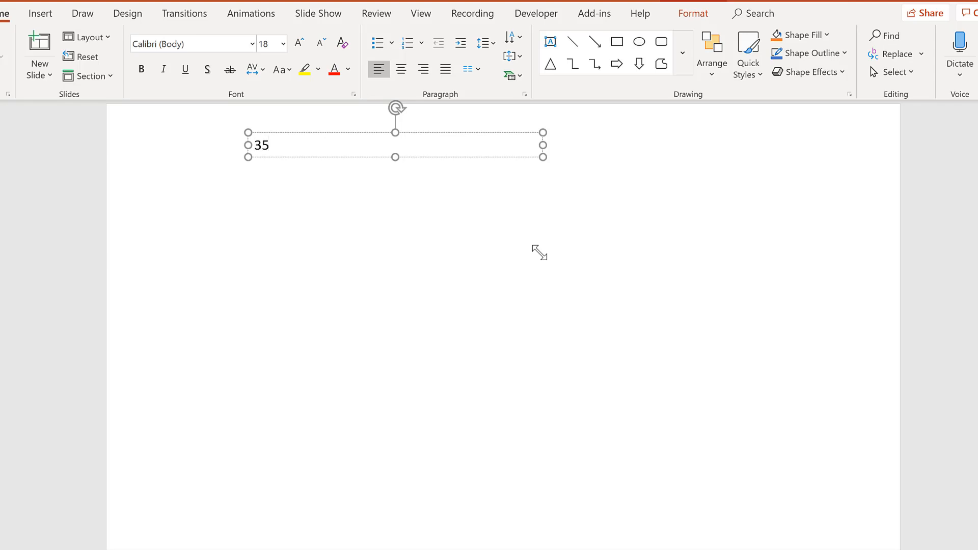
pyautogui.write('%')
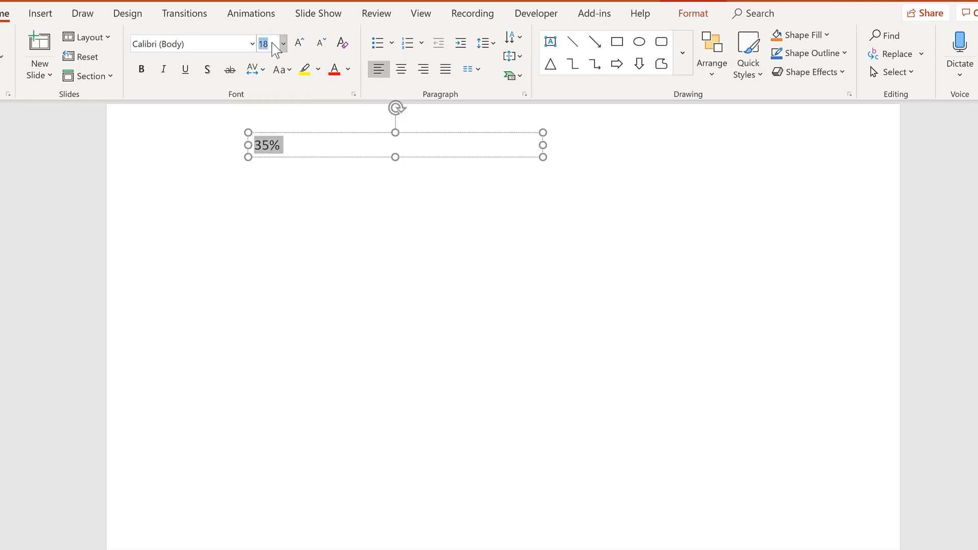
pyautogui.click(299, 43)
pyautogui.write('200')
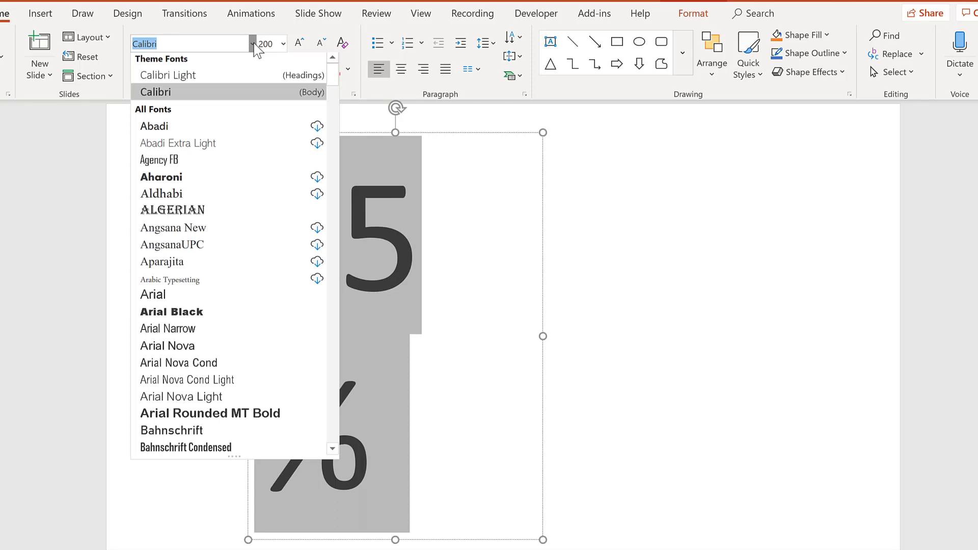
pyautogui.moveTo(172, 314)
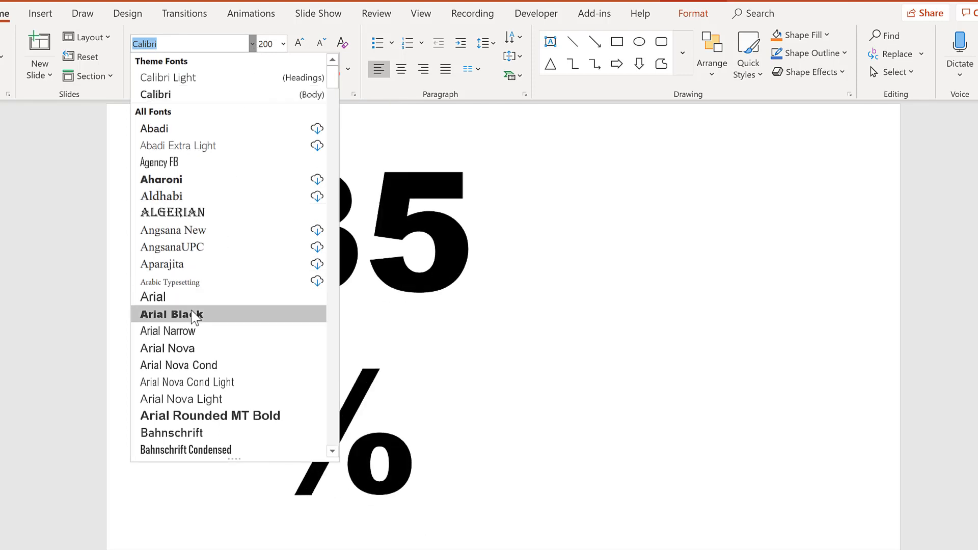
pyautogui.click(170, 314)
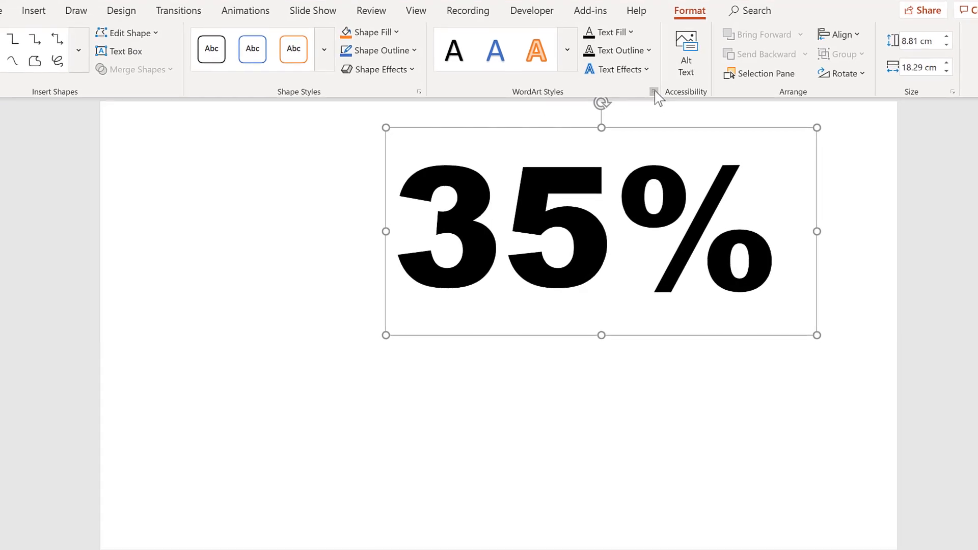
# Step: Give the '35%' text a solid black outline, 1.5 pt wide, in Format Shape
pyautogui.click(653, 92)
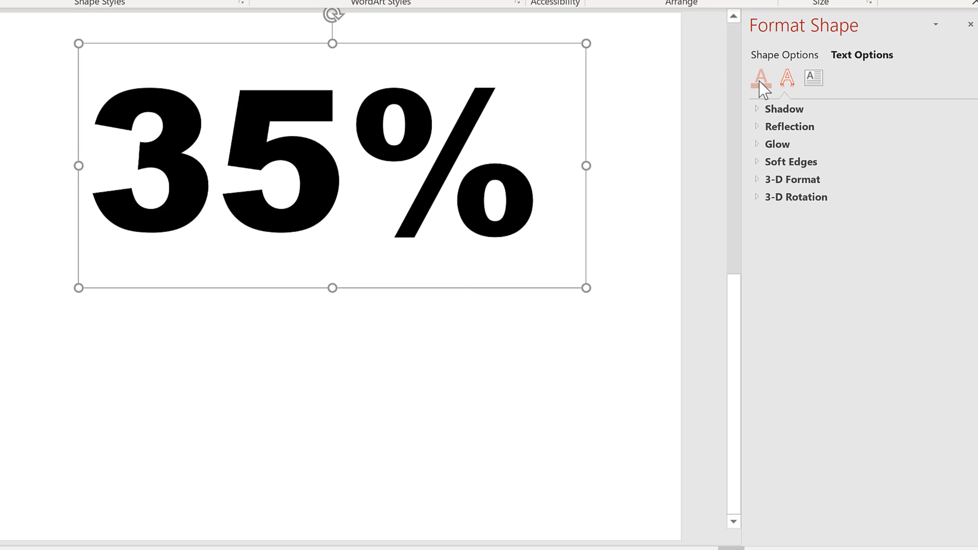
pyautogui.click(760, 78)
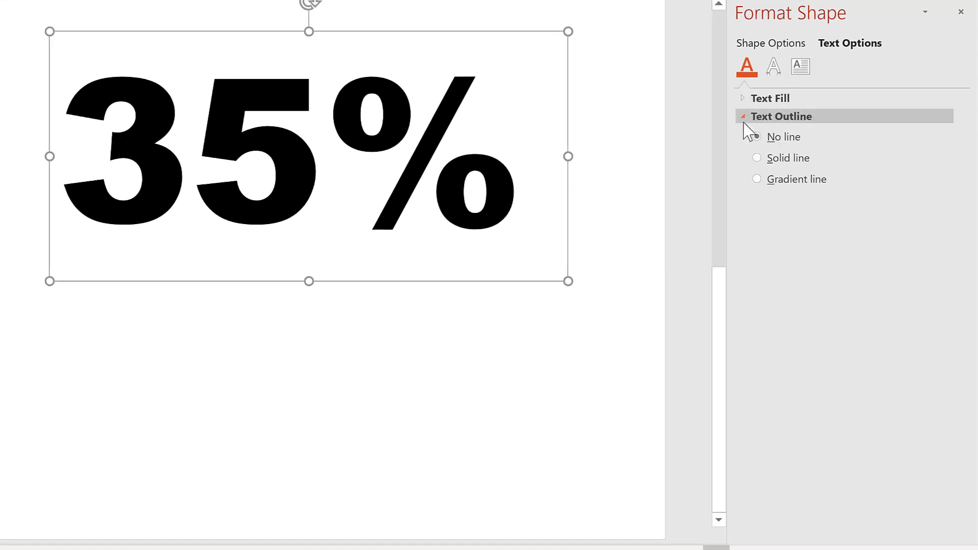
pyautogui.click(756, 158)
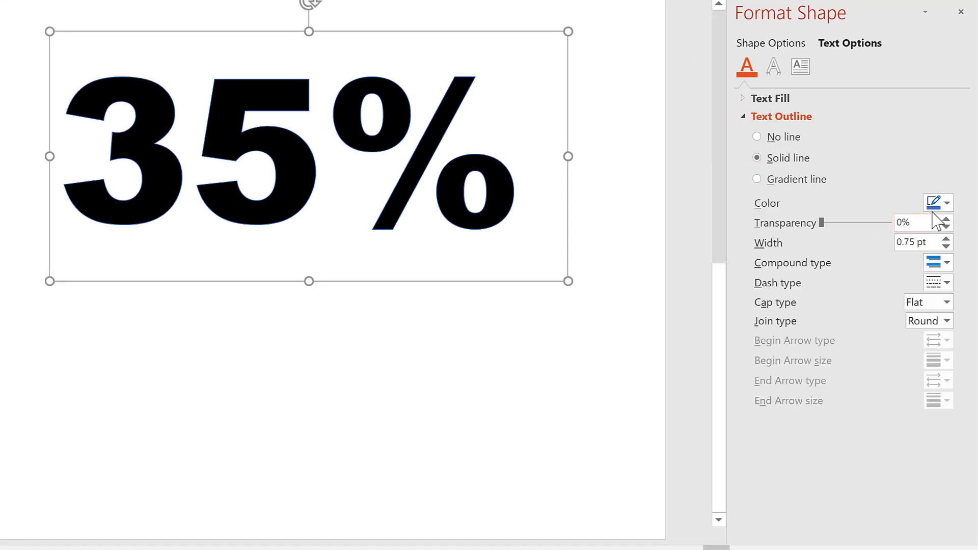
pyautogui.click(945, 203)
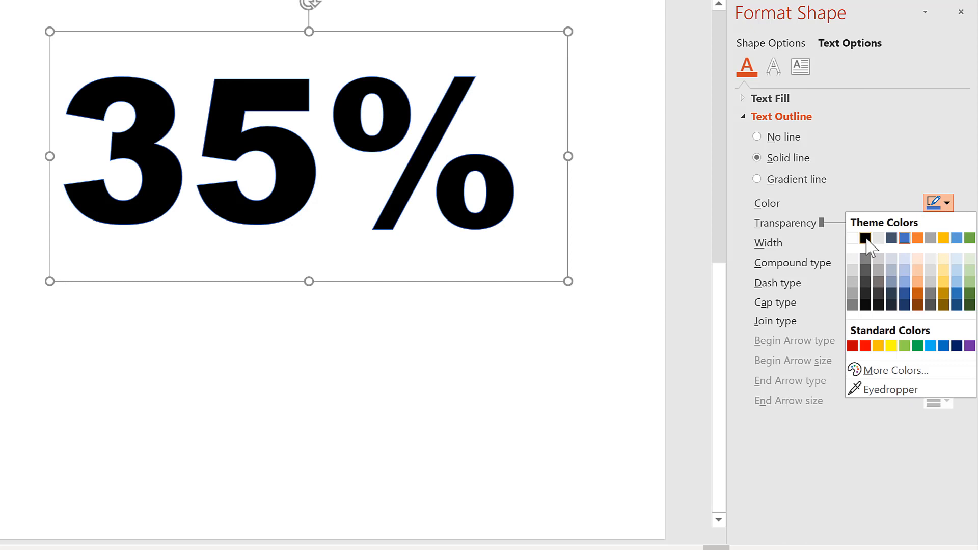
pyautogui.click(863, 239)
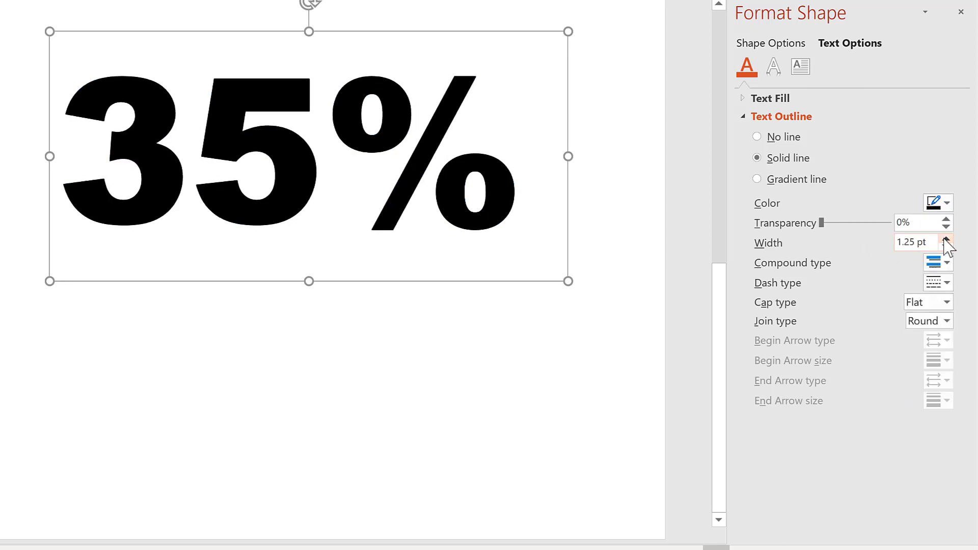
pyautogui.click(947, 238)
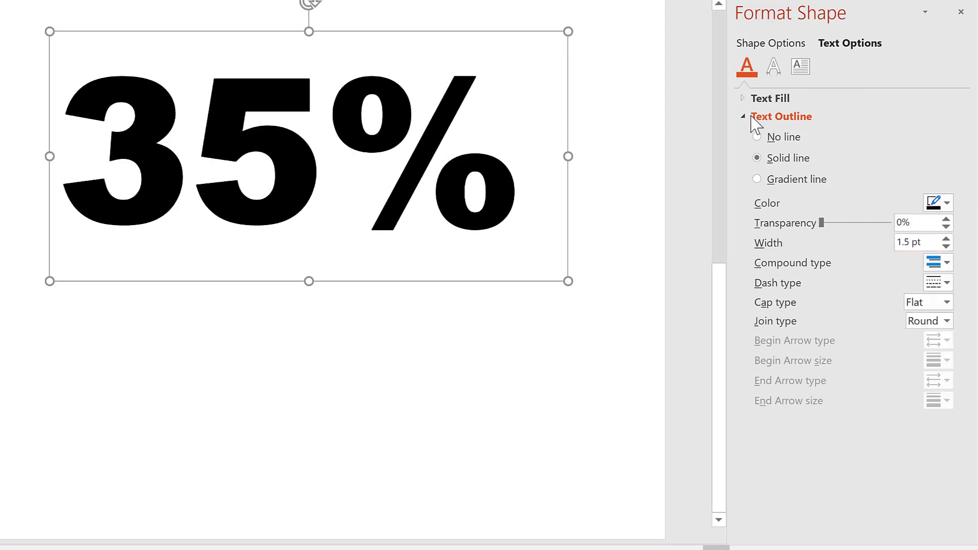
pyautogui.click(770, 97)
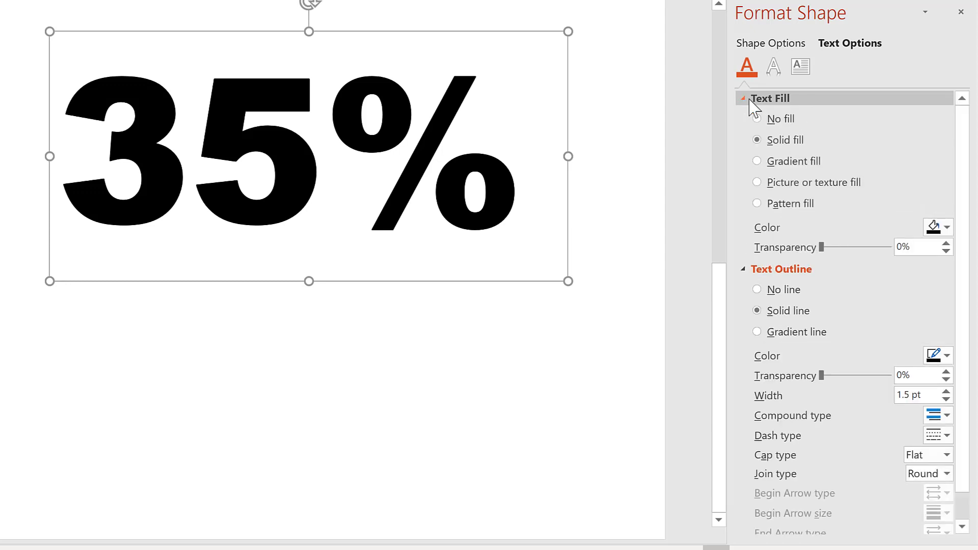
# Step: Apply a two-stop blue and white gradient fill with both stops at 35%
pyautogui.click(757, 161)
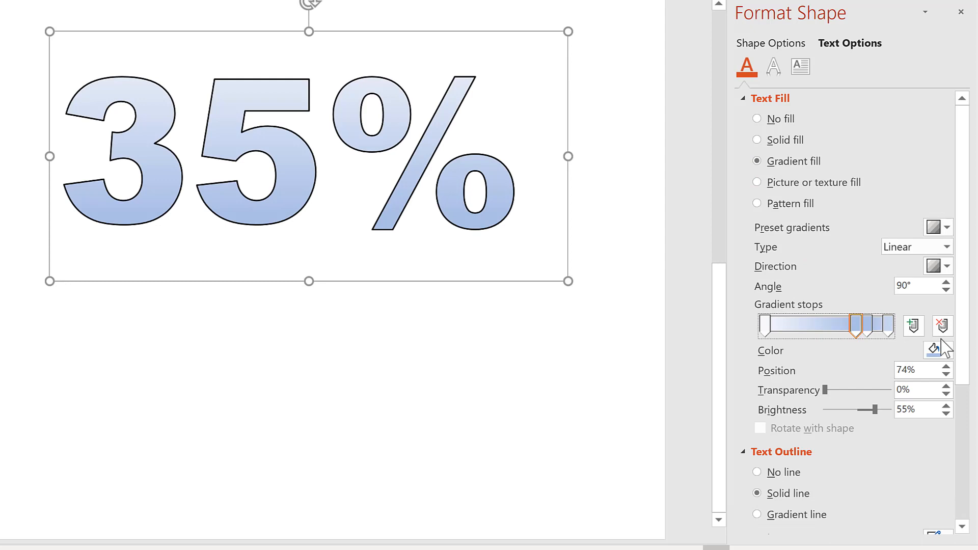
pyautogui.click(943, 326)
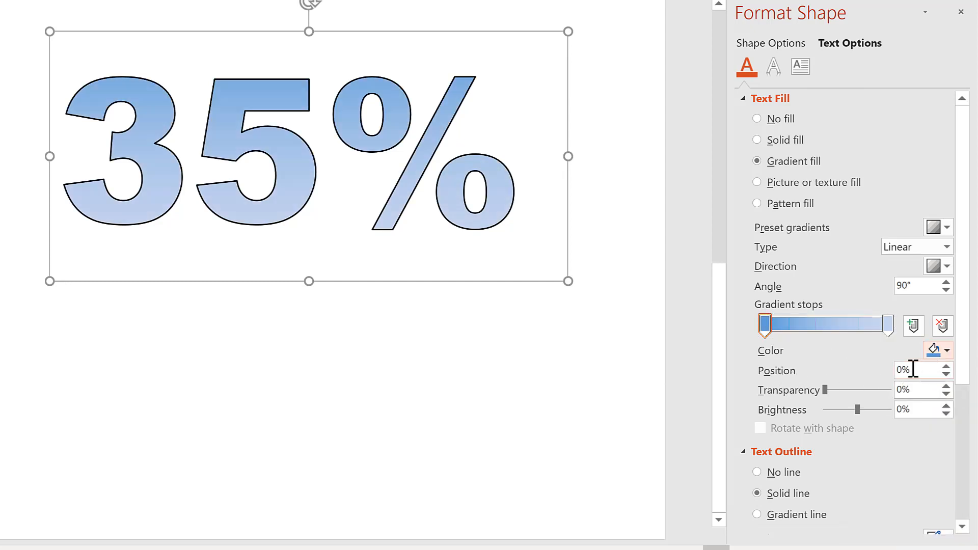
pyautogui.moveTo(763, 325); pyautogui.dragTo(809, 325)
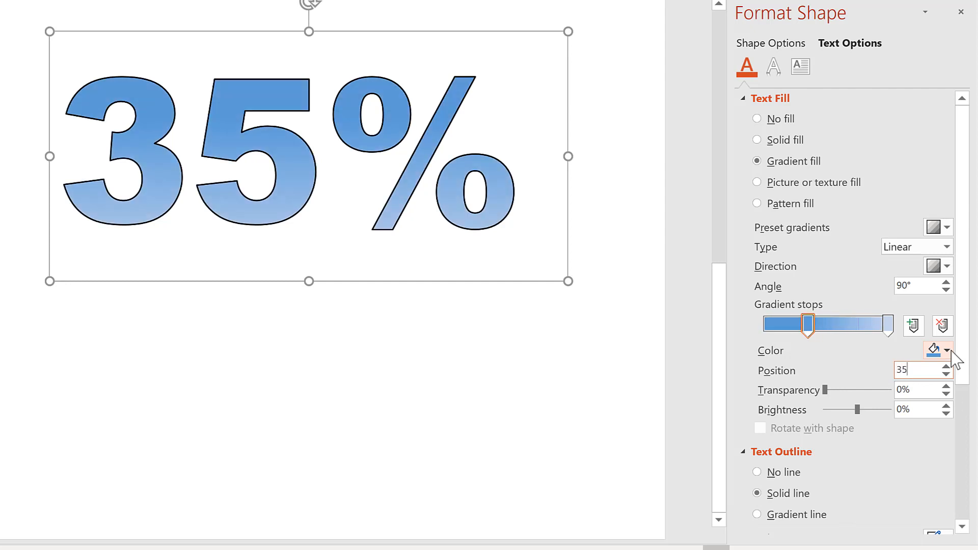
pyautogui.click(886, 324)
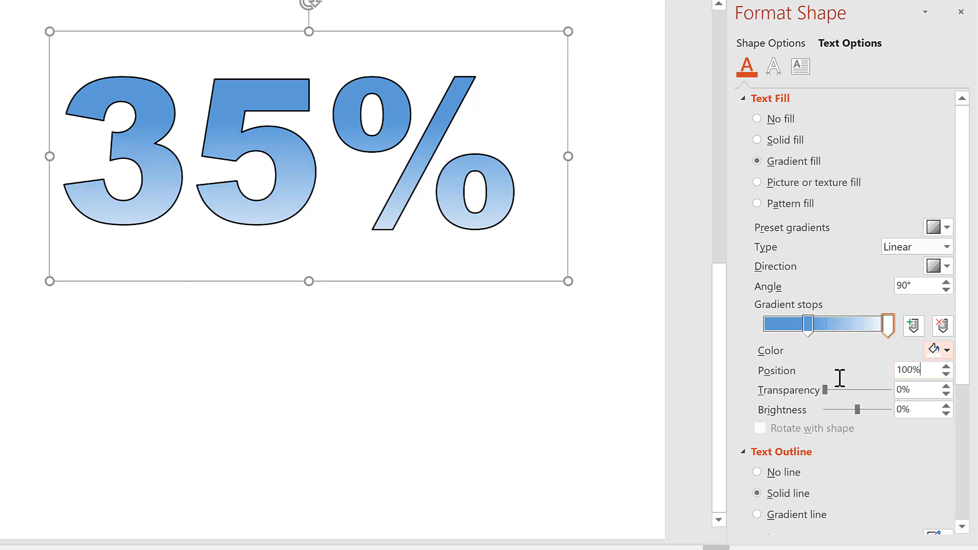
pyautogui.write('35%')
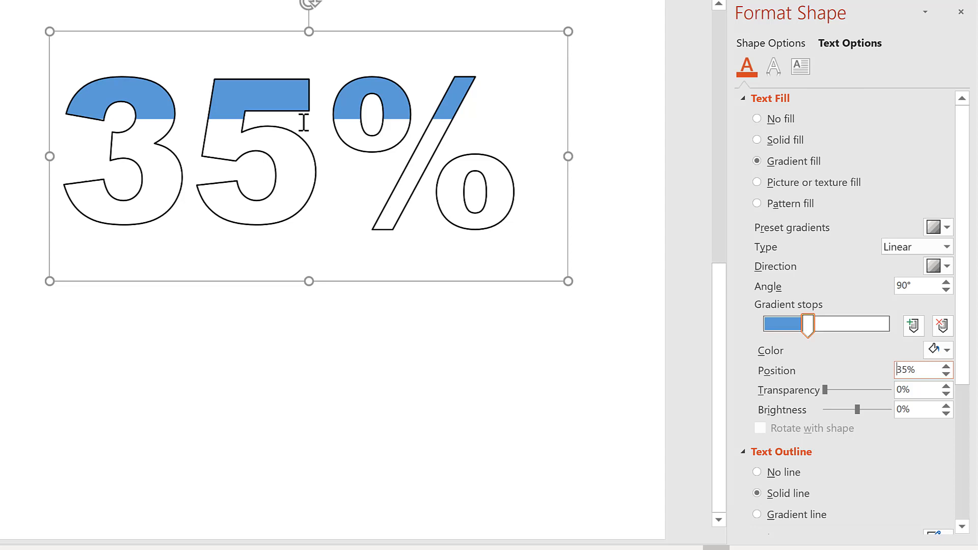
pyautogui.moveTo(150, 102)
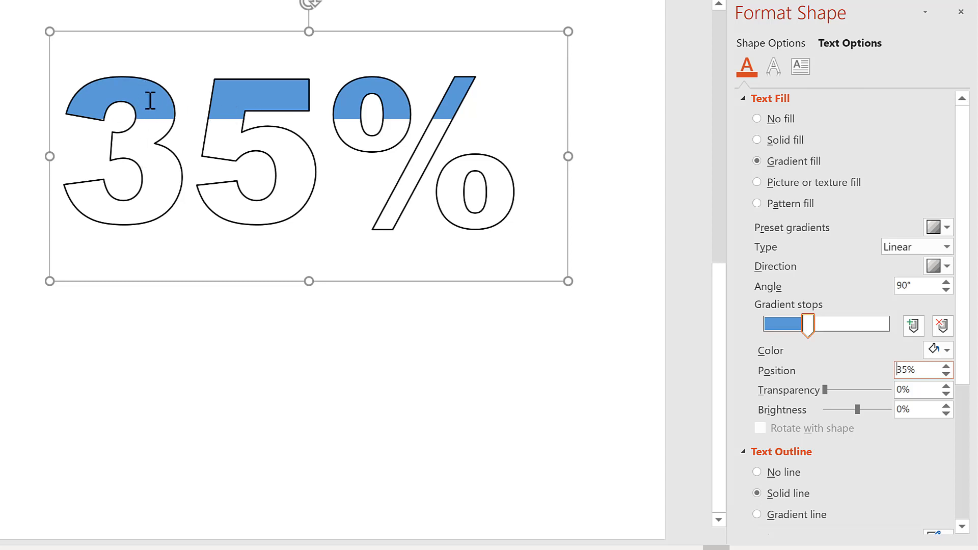
pyautogui.moveTo(382, 205)
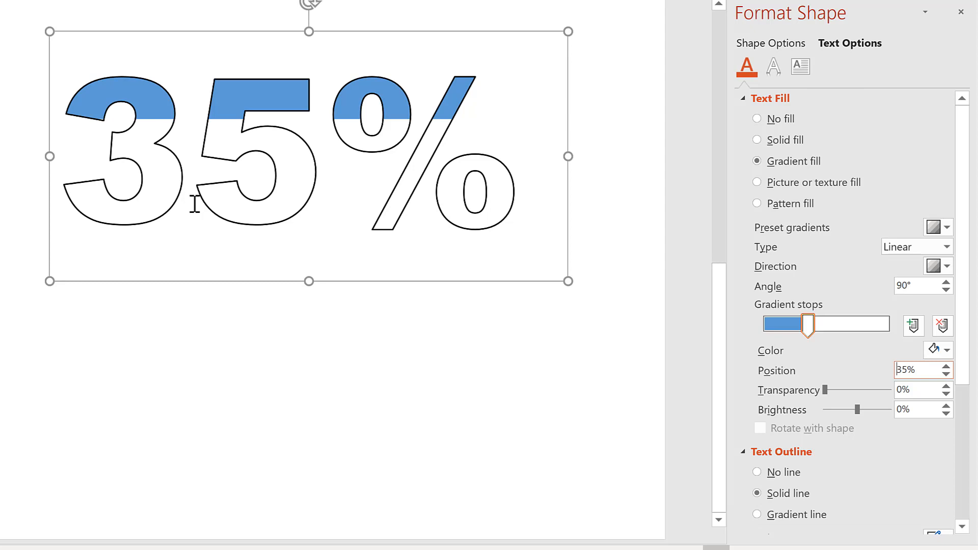
pyautogui.moveTo(141, 100)
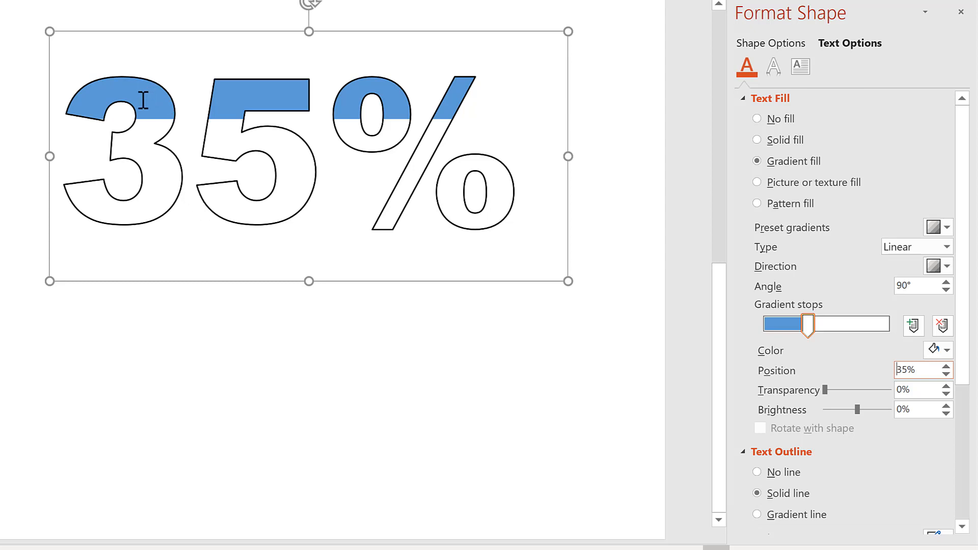
pyautogui.moveTo(132, 194)
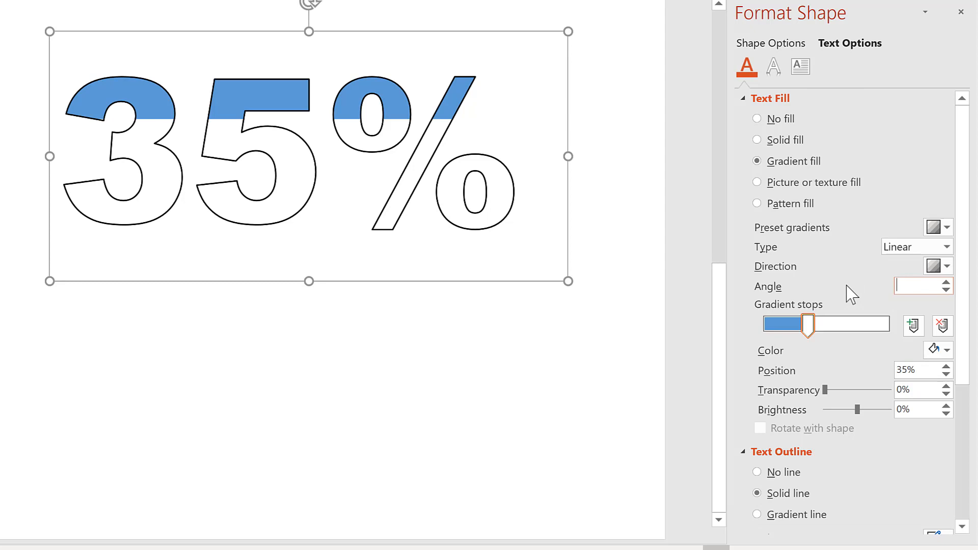
# Step: Set the gradient angle to 270° so blue fills the bottom 35%
pyautogui.write('270°')
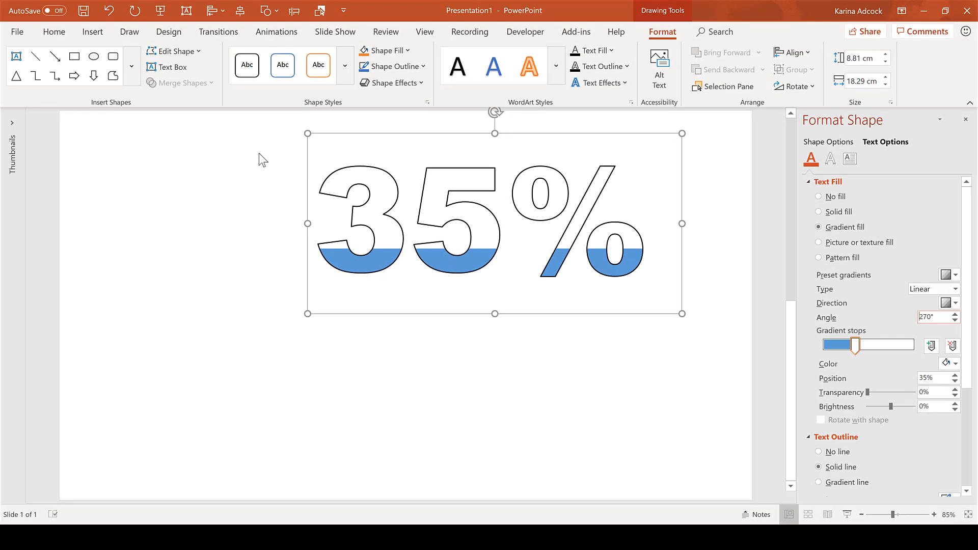
pyautogui.click(93, 31)
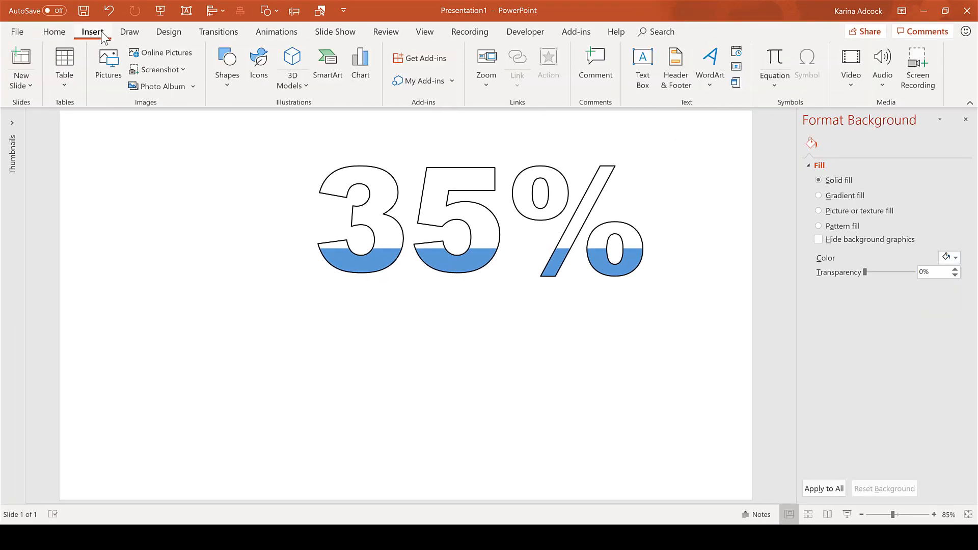
# Step: Insert the woman figure icon and convert it into an editable shape
pyautogui.click(258, 65)
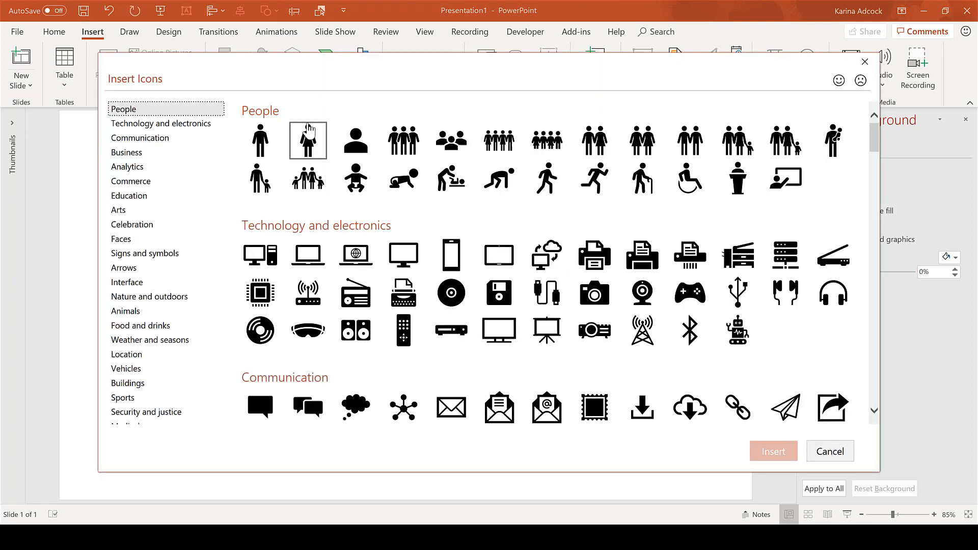
pyautogui.click(307, 140)
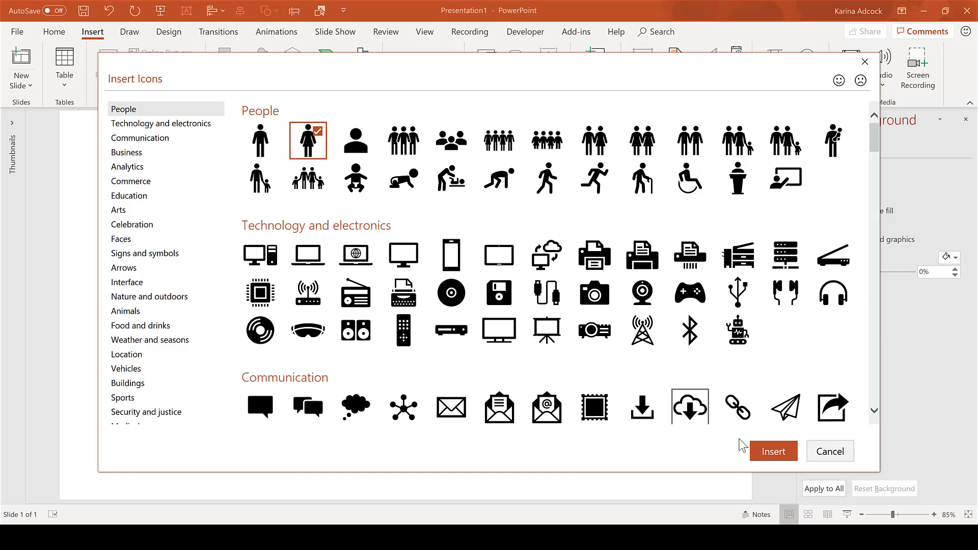
pyautogui.click(773, 451)
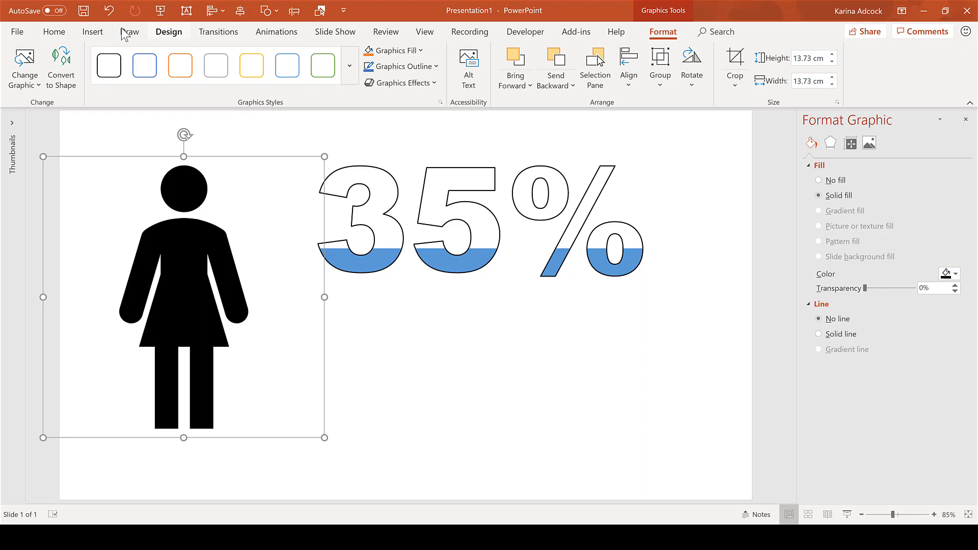
pyautogui.click(60, 67)
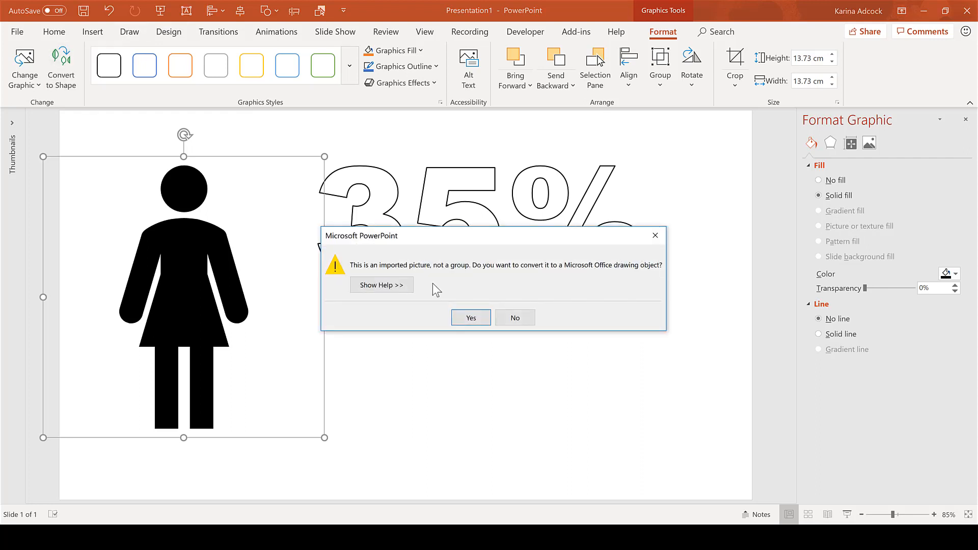
pyautogui.moveTo(469, 285)
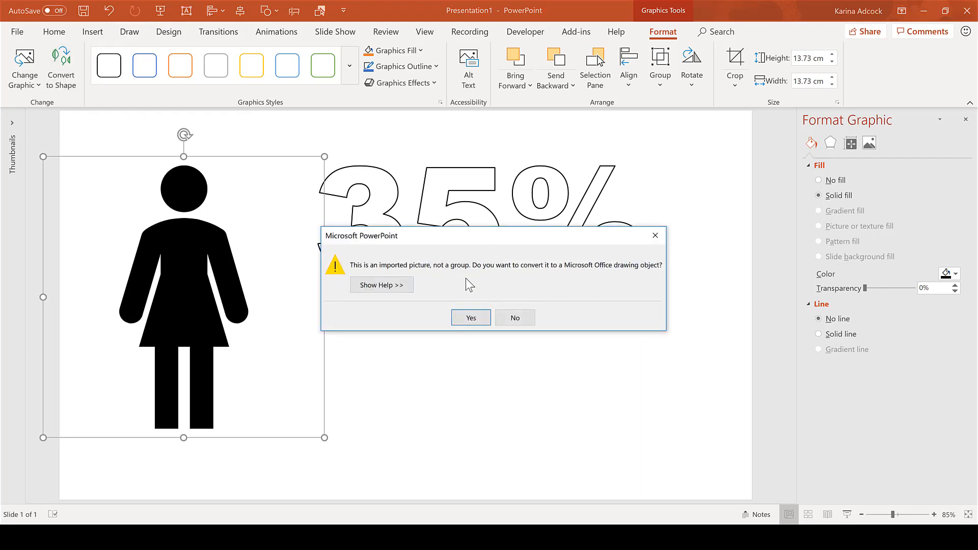
pyautogui.click(471, 317)
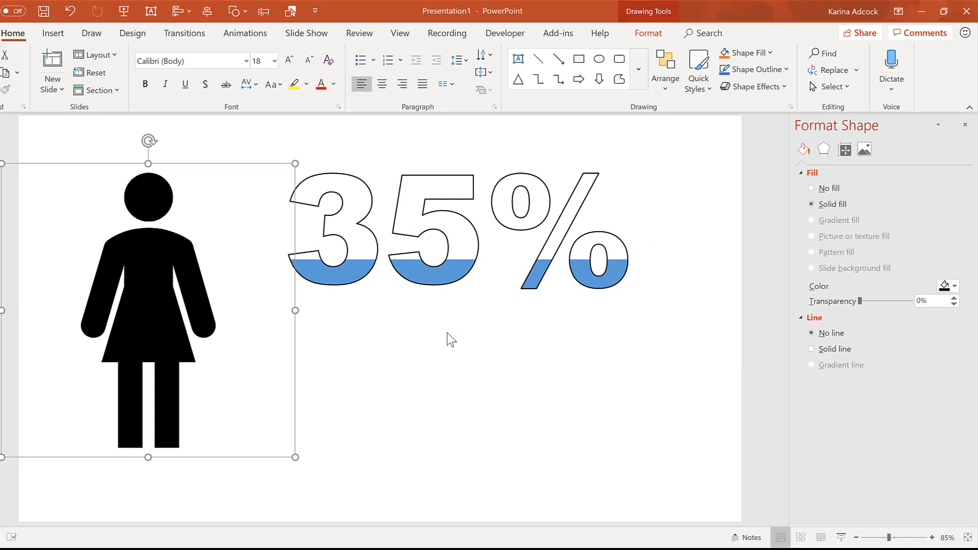
# Step: Outline the woman icon in black with a green-over-white gradient split at 60%
pyautogui.click(811, 238)
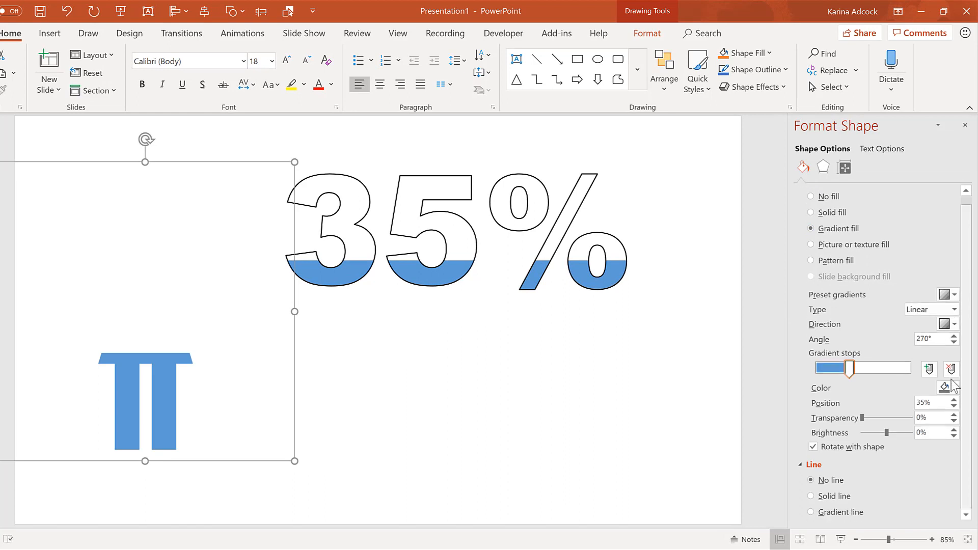
pyautogui.click(811, 495)
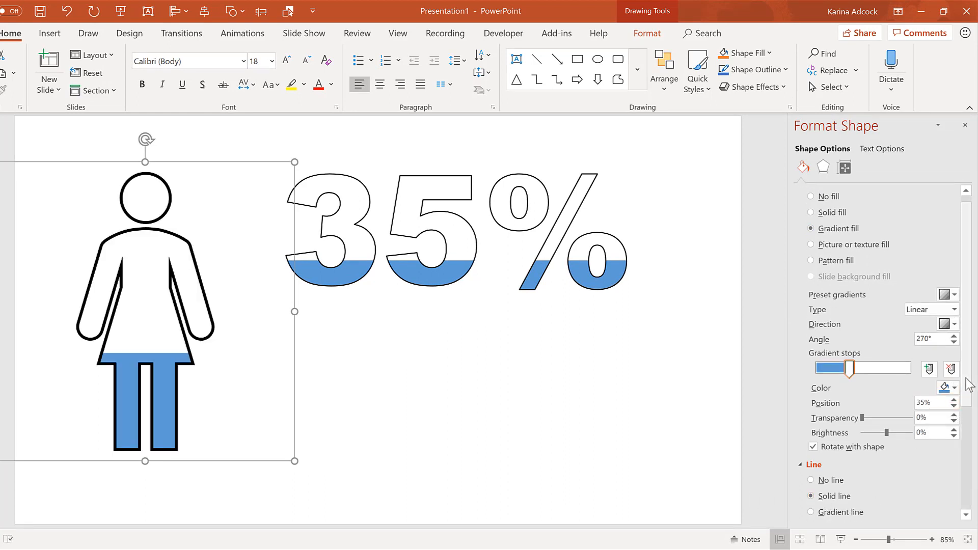
pyautogui.moveTo(848, 368); pyautogui.dragTo(733, 322)
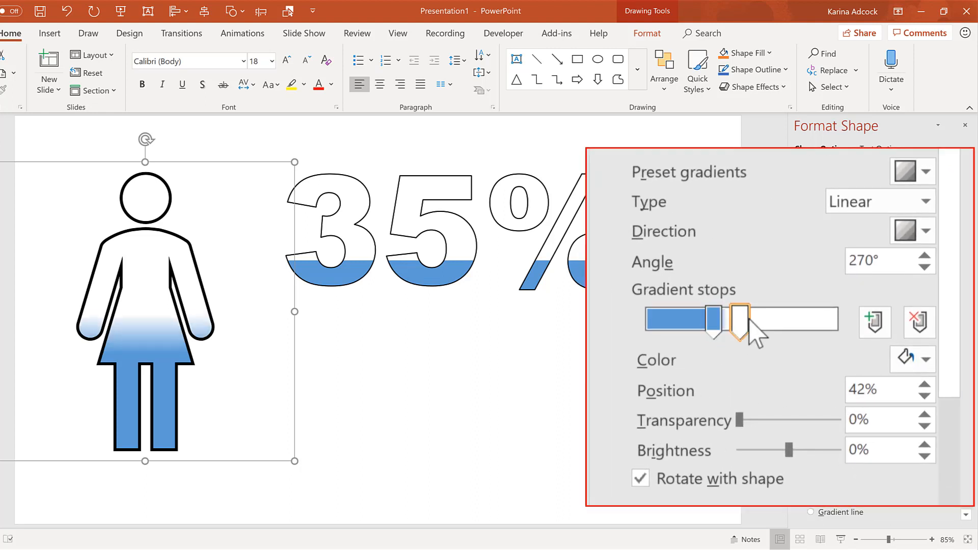
pyautogui.moveTo(742, 324); pyautogui.dragTo(714, 324)
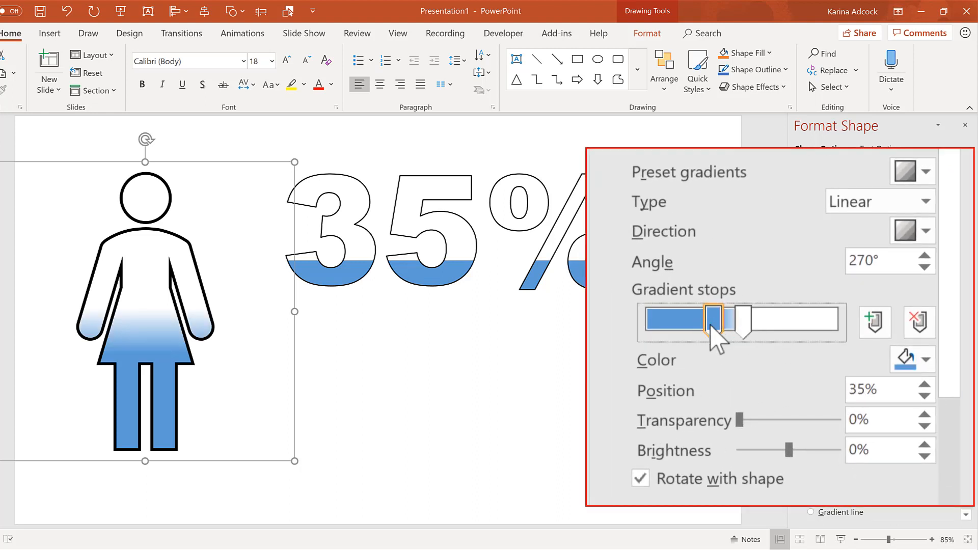
pyautogui.click(903, 360)
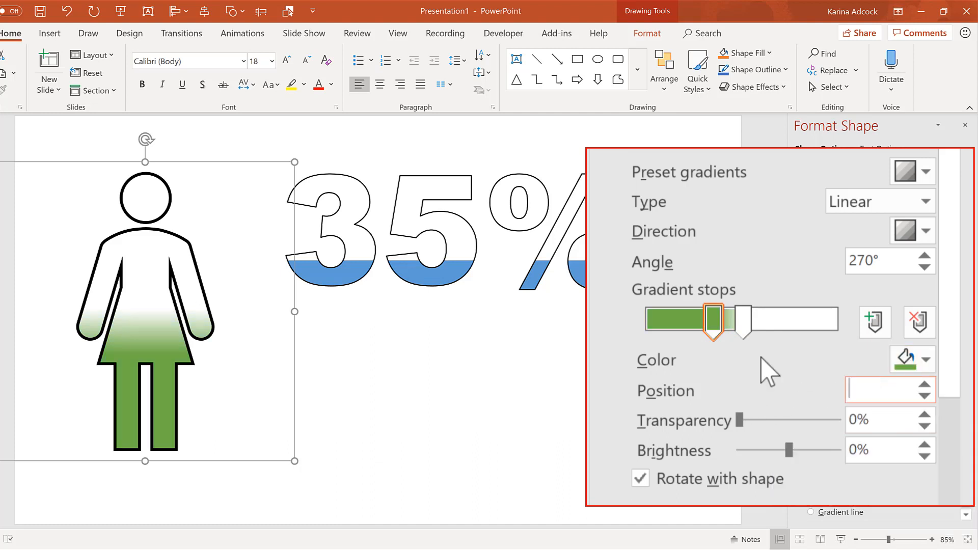
pyautogui.moveTo(711, 321); pyautogui.dragTo(758, 321)
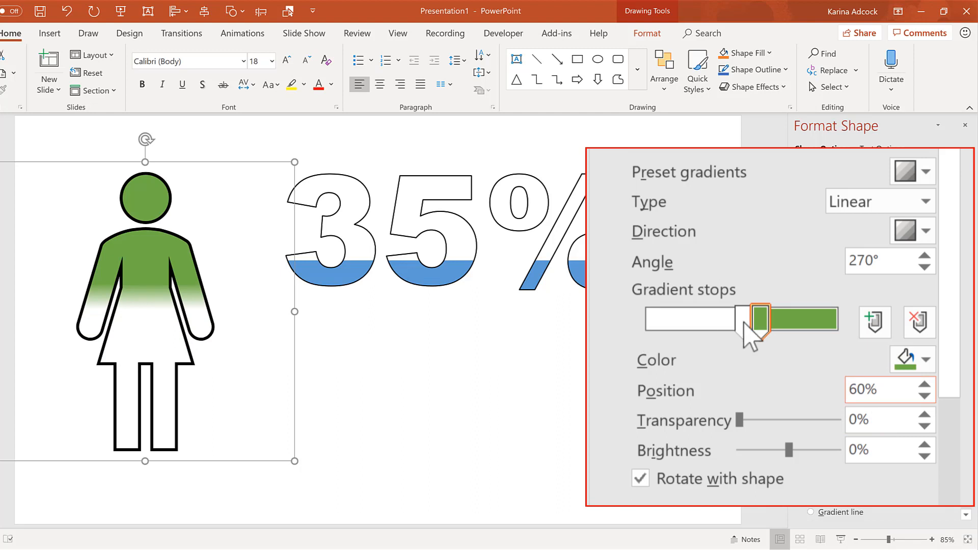
pyautogui.moveTo(759, 322); pyautogui.dragTo(742, 321)
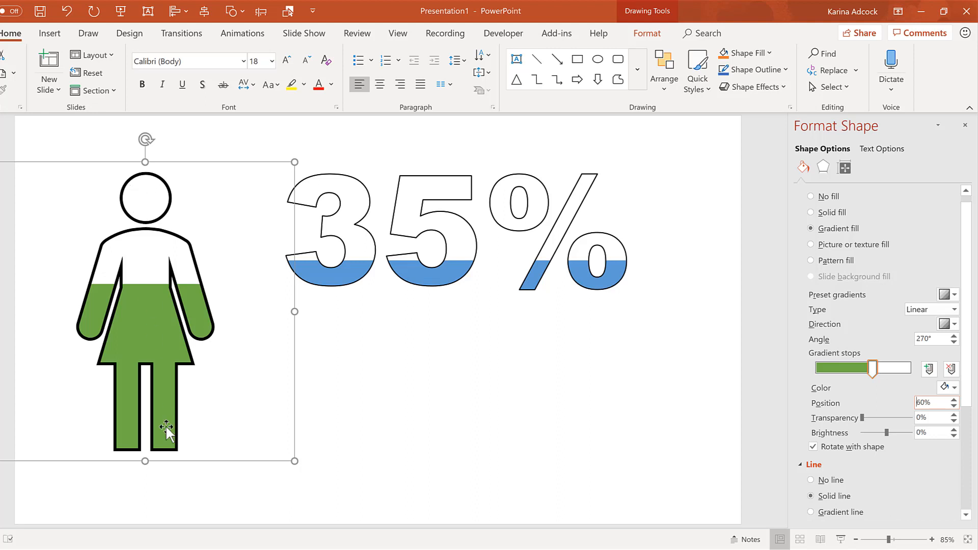
pyautogui.moveTo(150, 308)
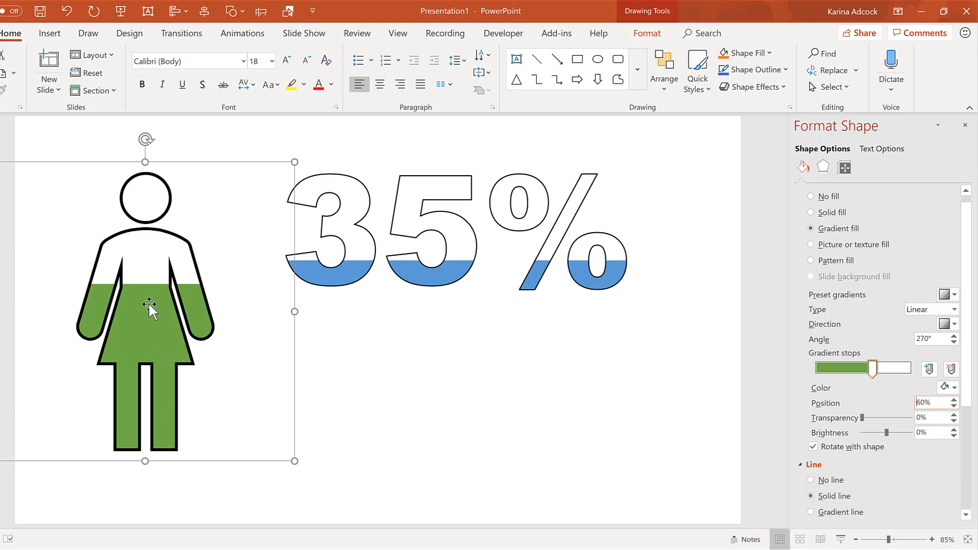
pyautogui.moveTo(175, 175)
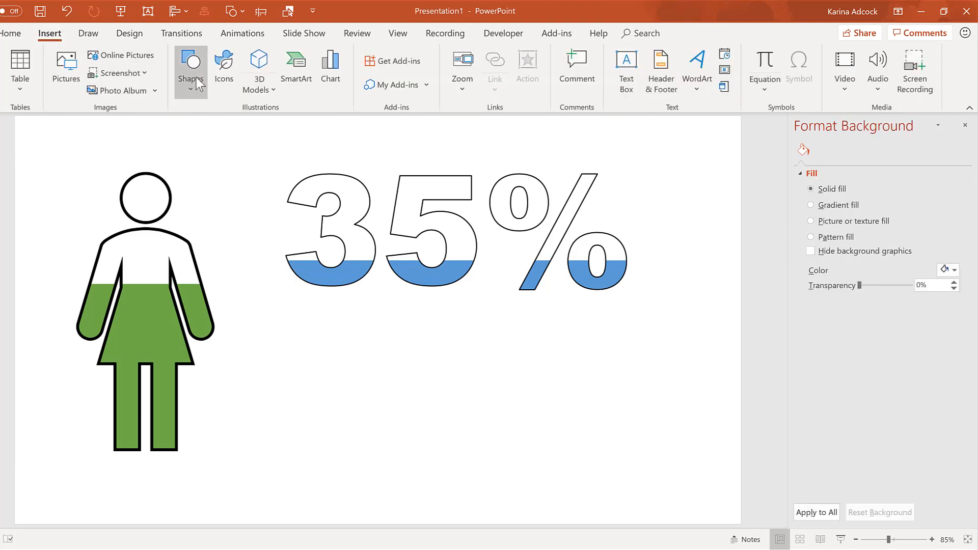
# Step: Insert a right arrow below the '35%' text and set its outline to black
pyautogui.click(190, 69)
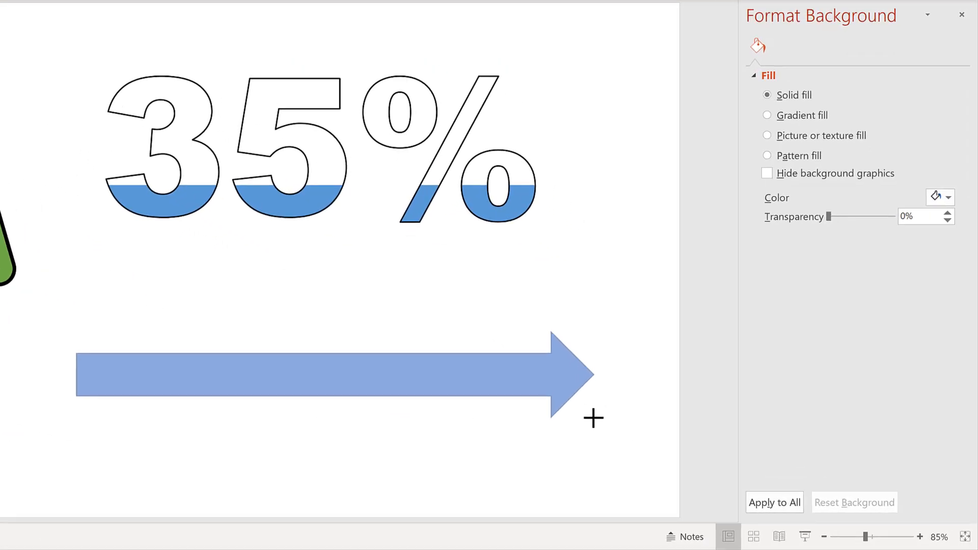
pyautogui.click(334, 378)
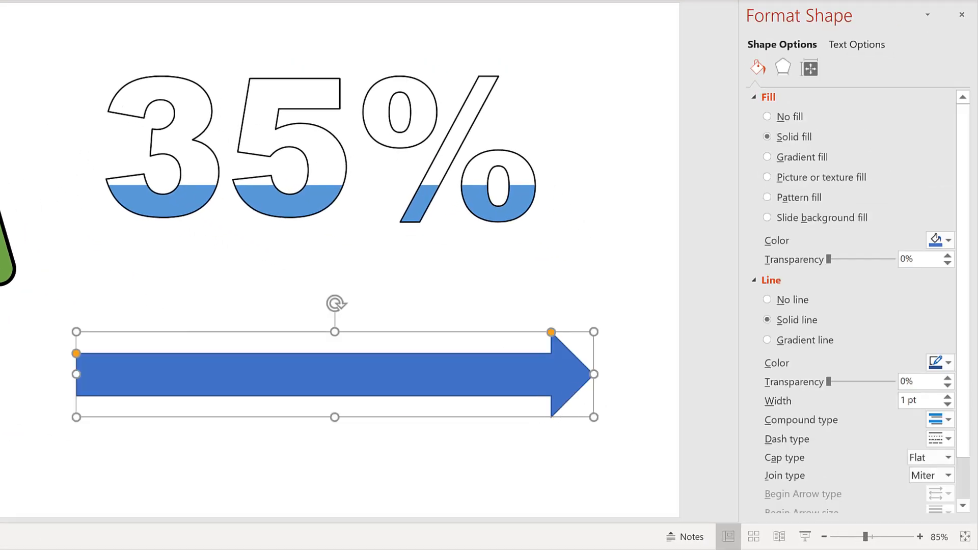
pyautogui.click(948, 362)
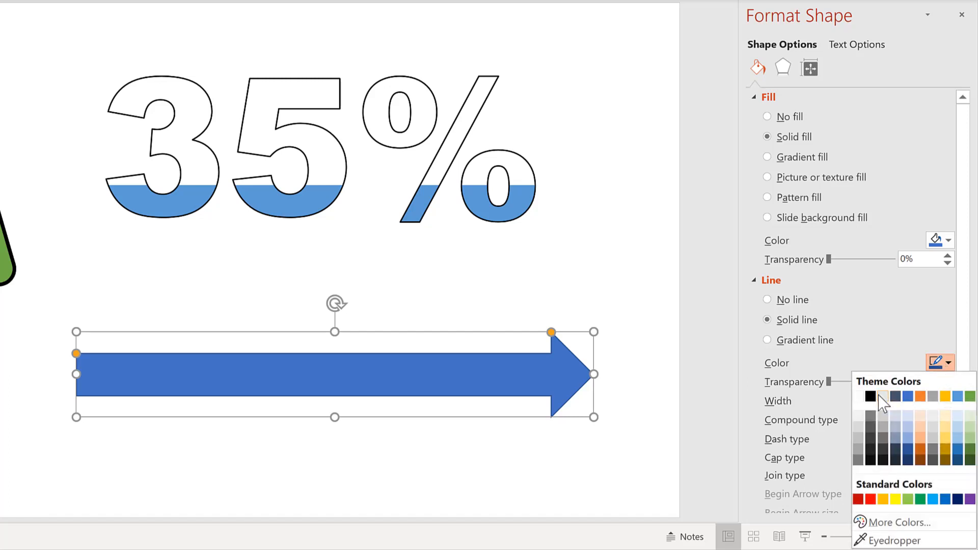
pyautogui.click(893, 396)
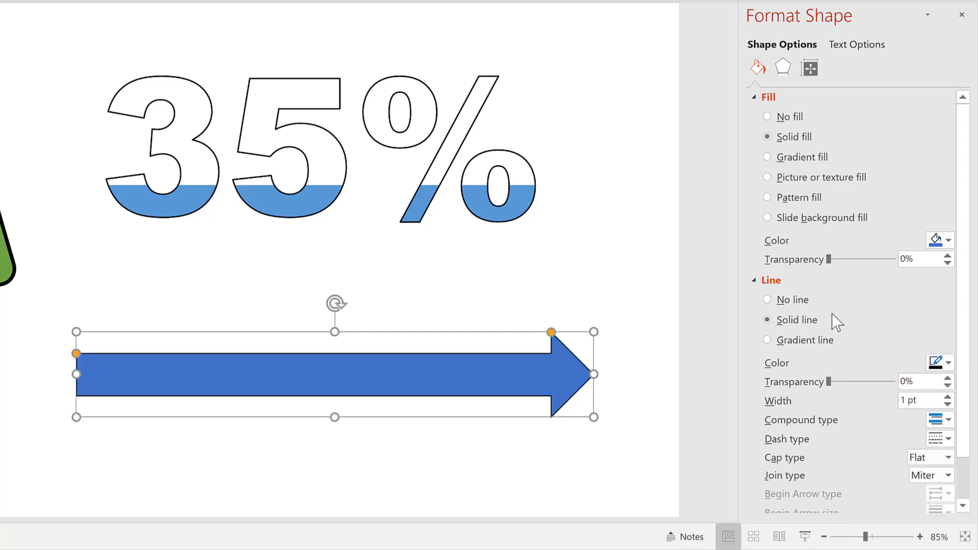
pyautogui.click(767, 156)
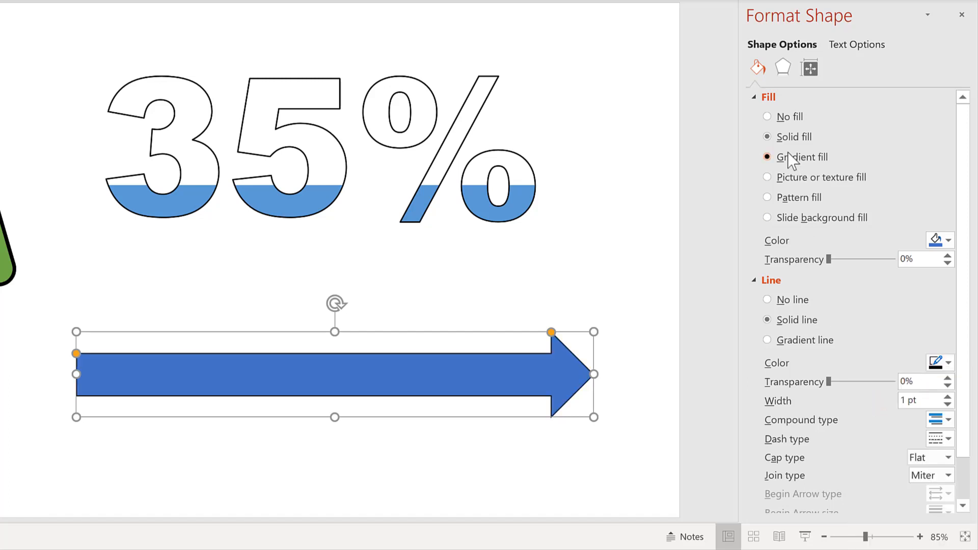
# Step: Fill the arrow with an orange gradient up to 70%, light orange beyond
pyautogui.click(766, 156)
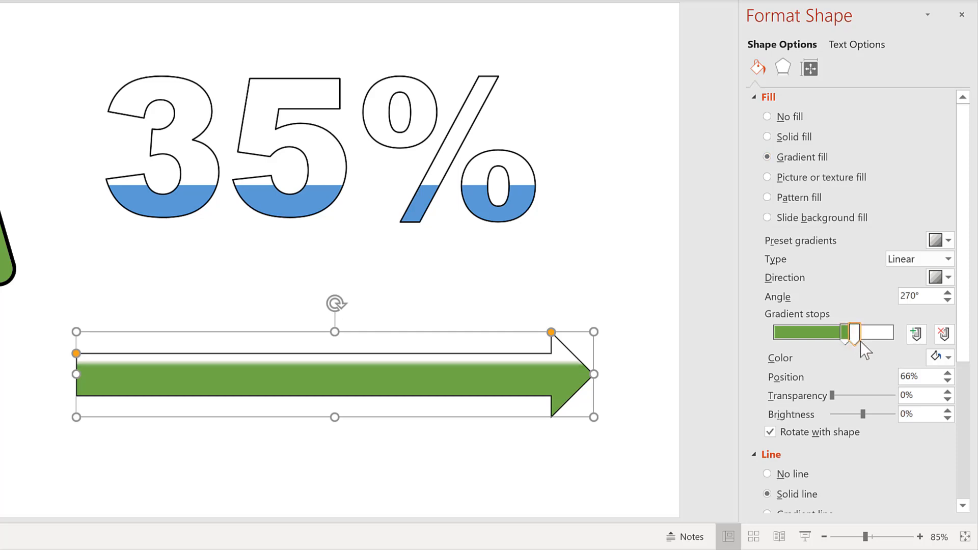
pyautogui.click(936, 357)
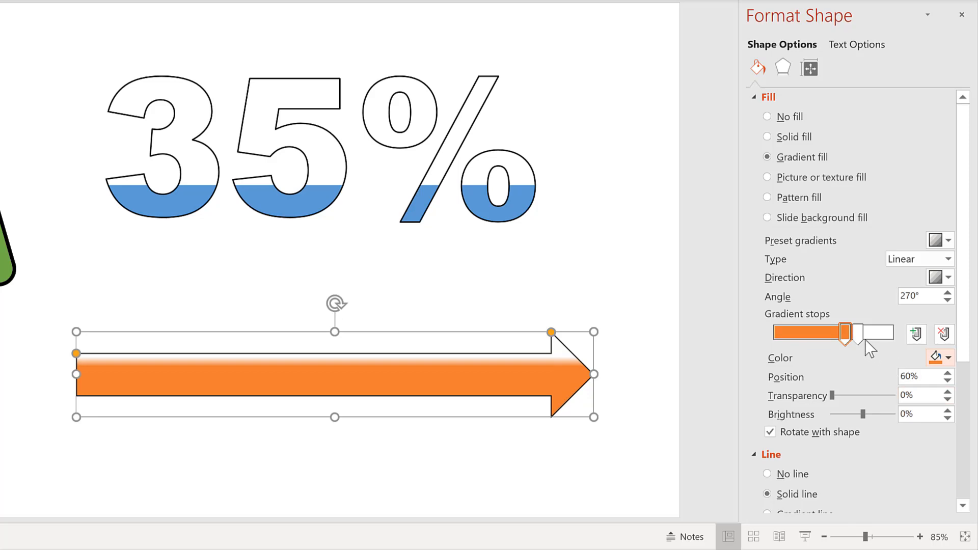
pyautogui.moveTo(846, 334); pyautogui.dragTo(850, 334)
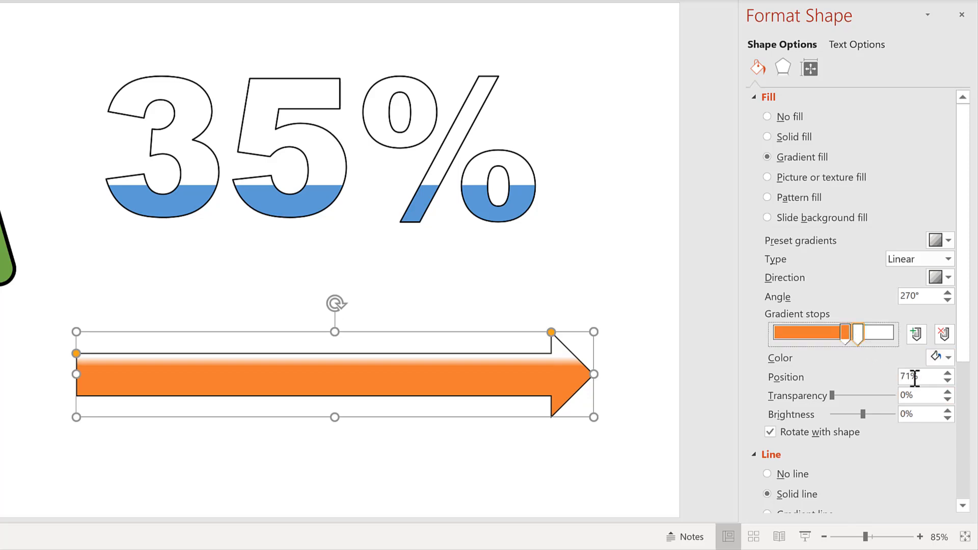
pyautogui.click(948, 357)
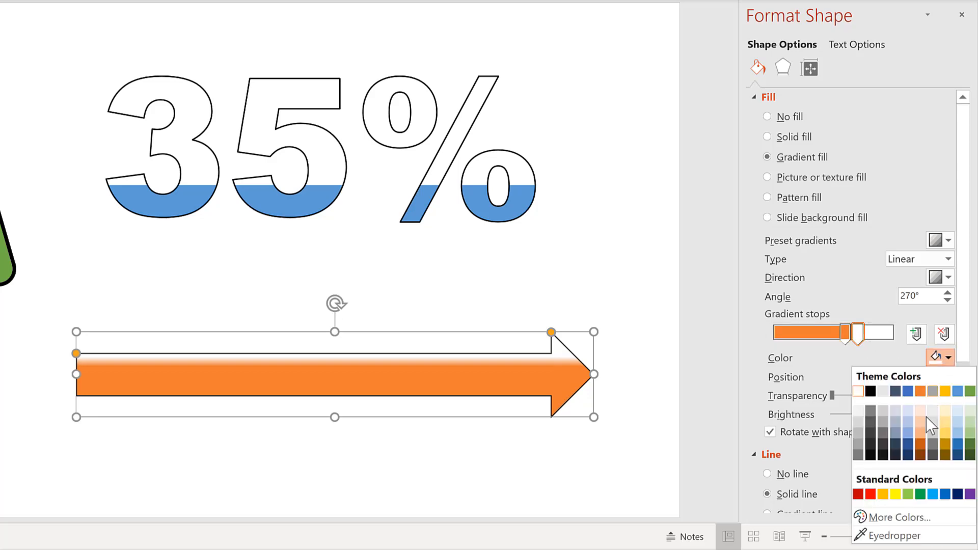
pyautogui.click(932, 429)
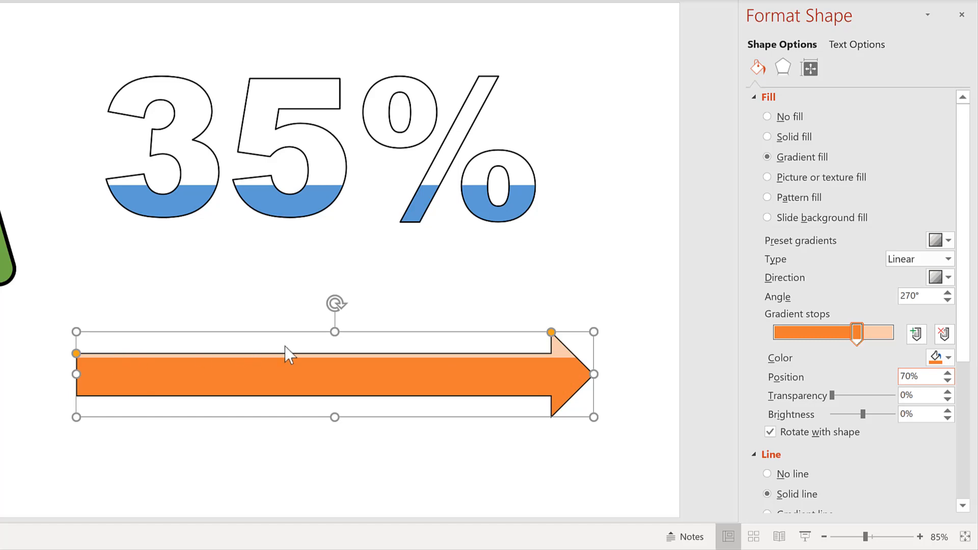
pyautogui.moveTo(358, 435)
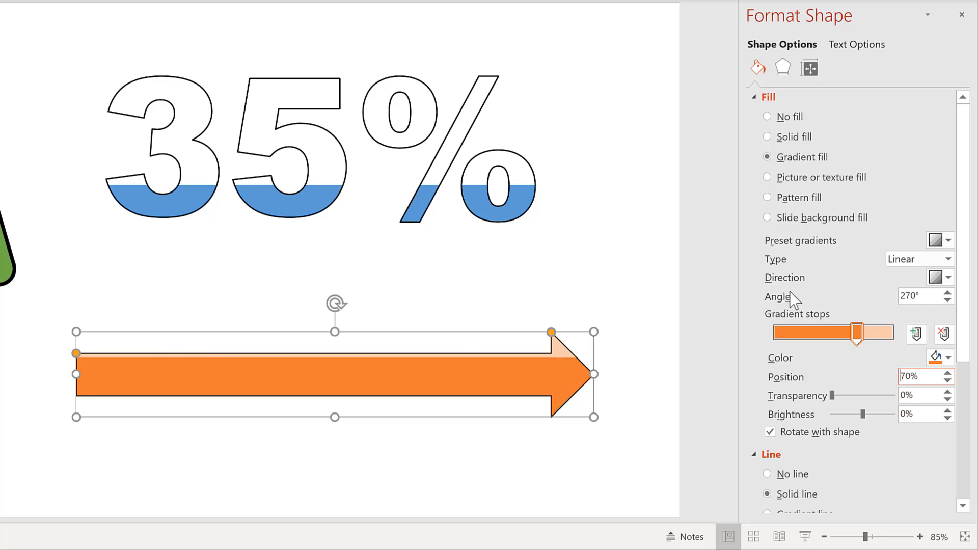
# Step: Change the arrow's gradient angle from 270° to 0°
pyautogui.tripleClick(922, 296)
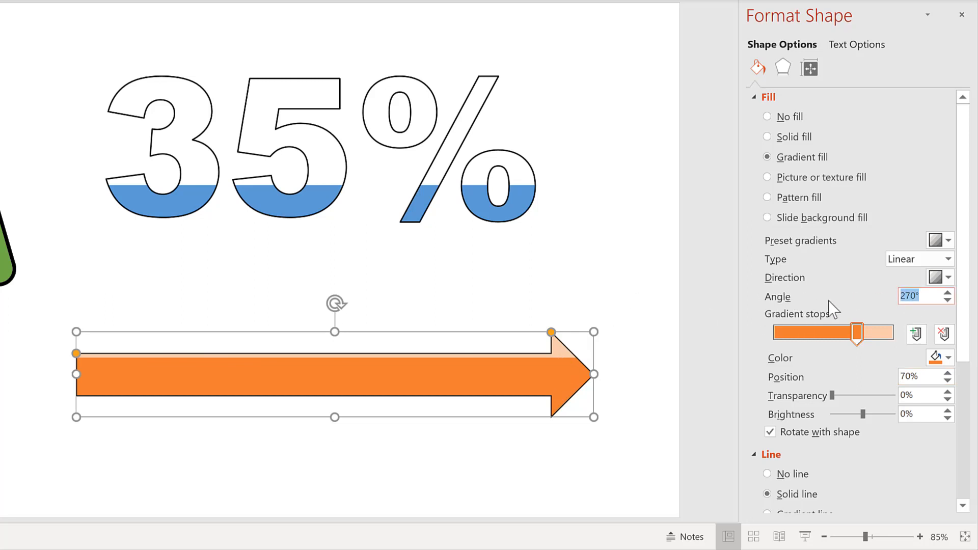
pyautogui.write('0')
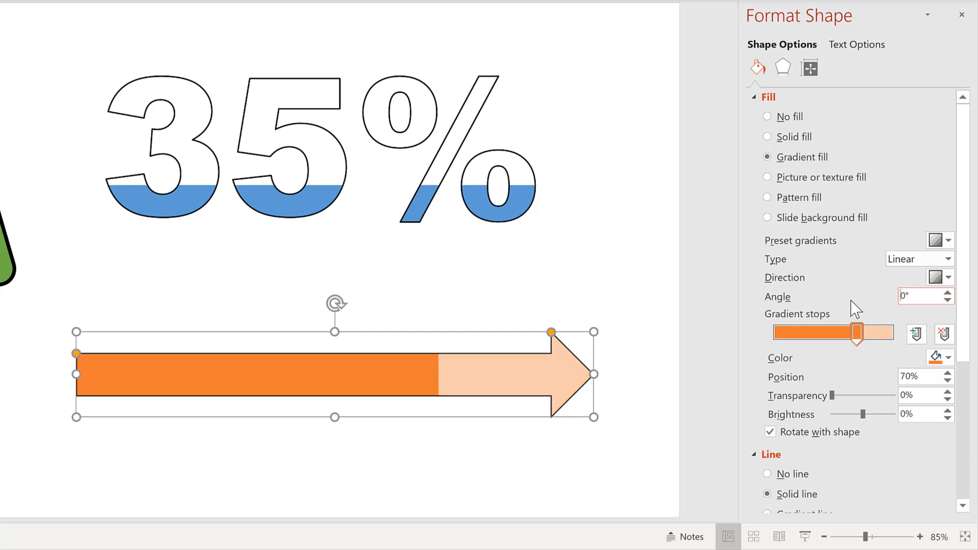
pyautogui.moveTo(436, 323)
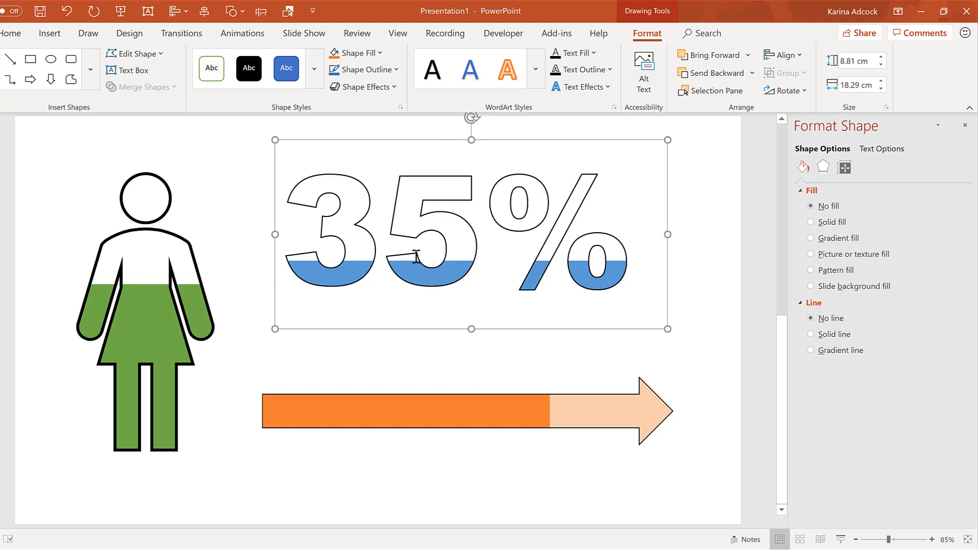
pyautogui.click(814, 238)
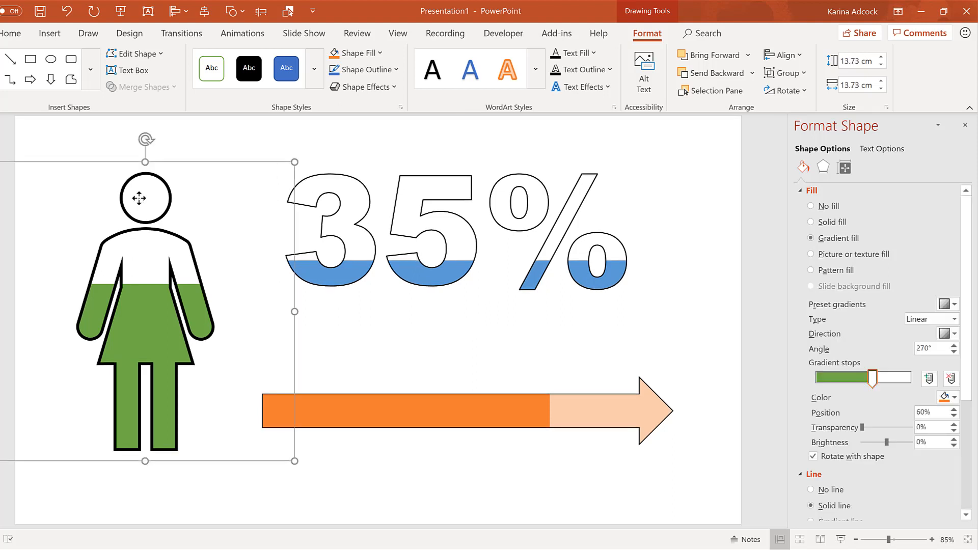
pyautogui.moveTo(901, 434)
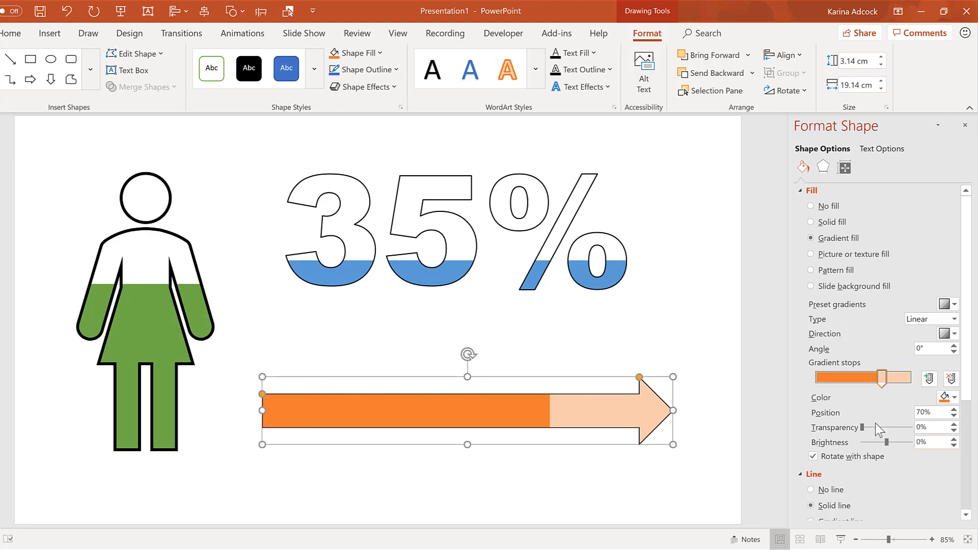
pyautogui.moveTo(548, 349)
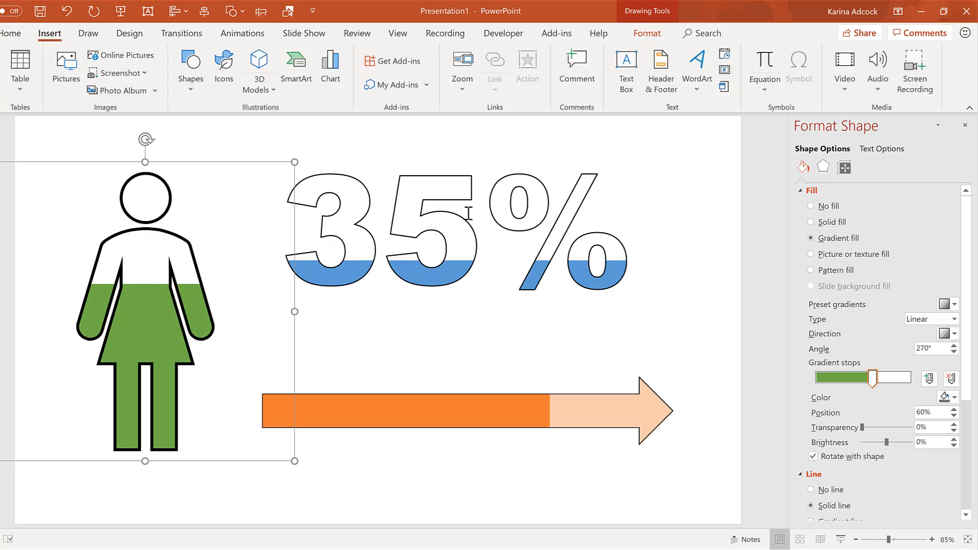
pyautogui.moveTo(423, 323)
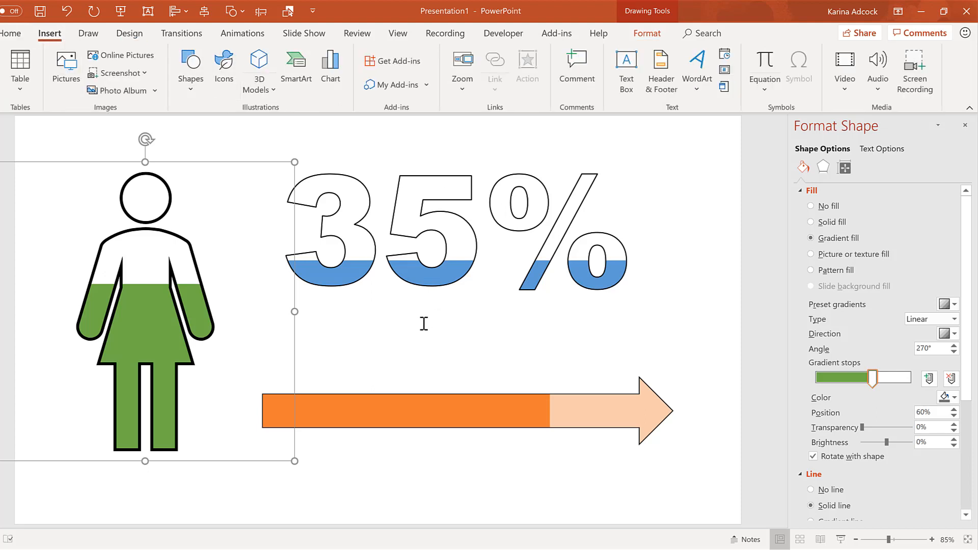